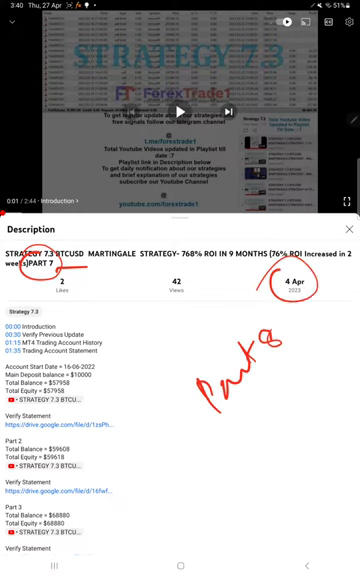
Scroll the Strategy 7.3 description from Part 1 down to the Reach us section and Chapters.
{"action": "scroll", "scroll_direction": "down", "scroll_amount": 3}
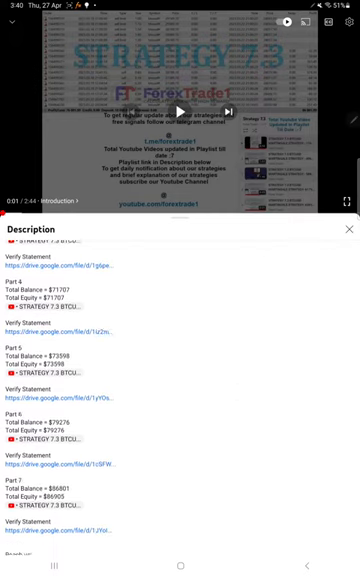
{"action": "scroll", "scroll_direction": "down", "scroll_amount": 3}
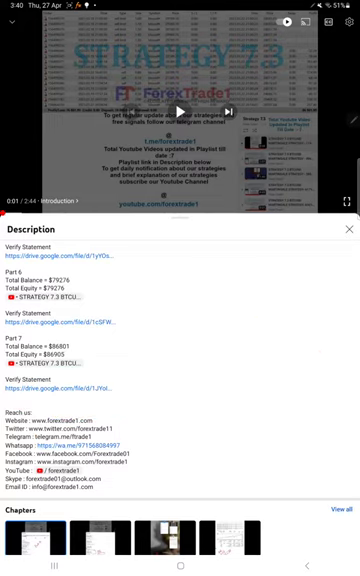
Set the MT4 History period to cover the full BTCUSD trade history.
{"action": "left_click", "coordinate": [180, 565]}
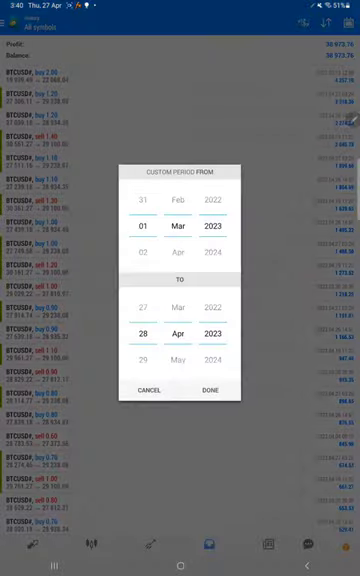
{"action": "left_click", "coordinate": [209, 361]}
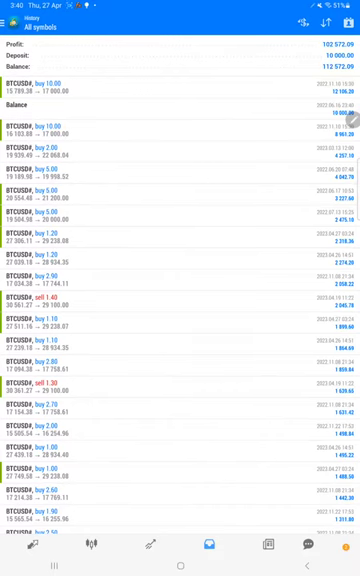
Scroll the BTCUSD trade list to the 102,572.09 profit, 10,000 deposit and 112,572.09 balance.
{"action": "scroll", "scroll_direction": "down", "scroll_amount": 3}
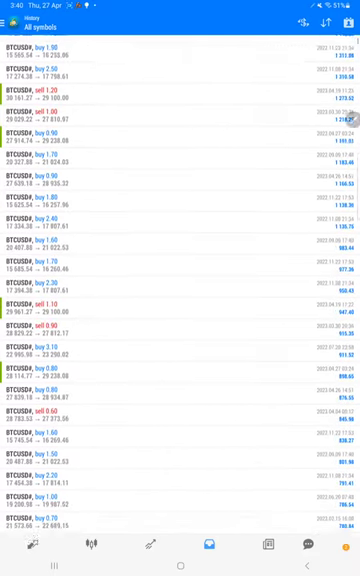
{"action": "scroll", "scroll_direction": "down", "scroll_amount": 3}
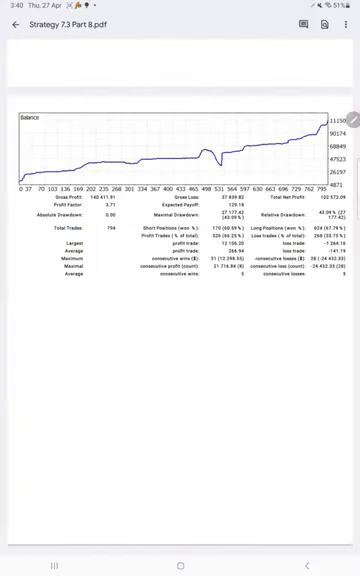
Draw a red arrow on the balance curve and a red stroke under the R:R 1:1.88 note.
{"action": "left_click_drag", "start_coordinate": [158, 165], "coordinate": [170, 158]}
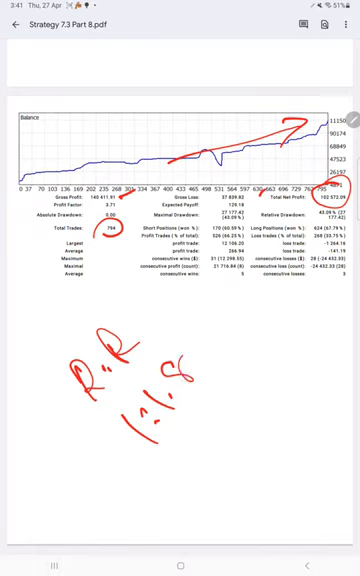
{"action": "left_click_drag", "start_coordinate": [245, 345], "coordinate": [145, 480]}
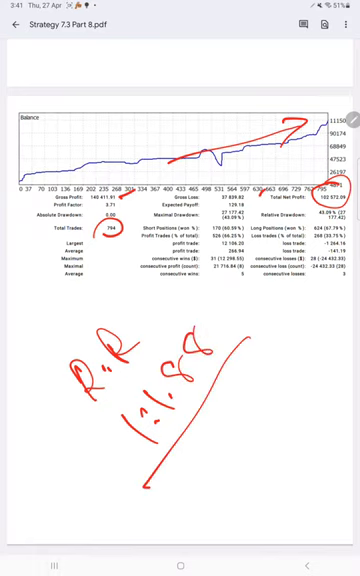